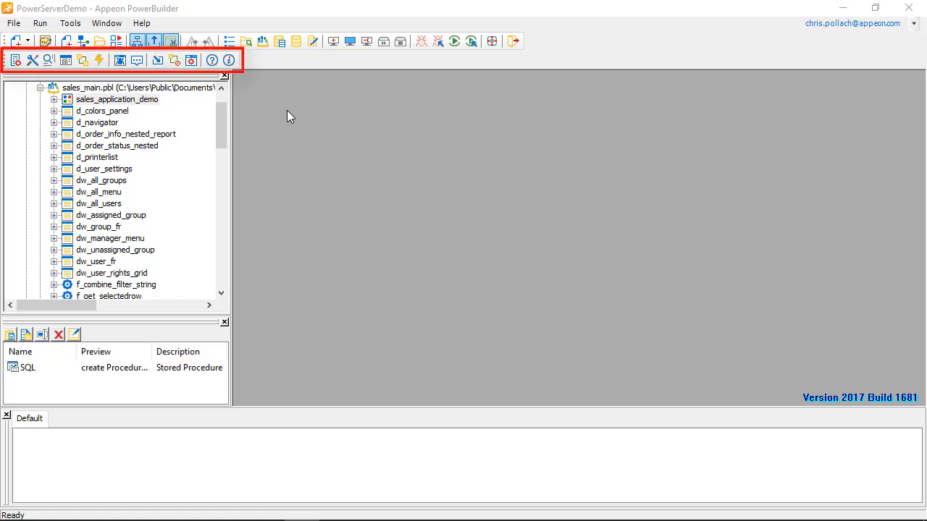
{"action": "mouse_move", "coordinate": [281, 117]}
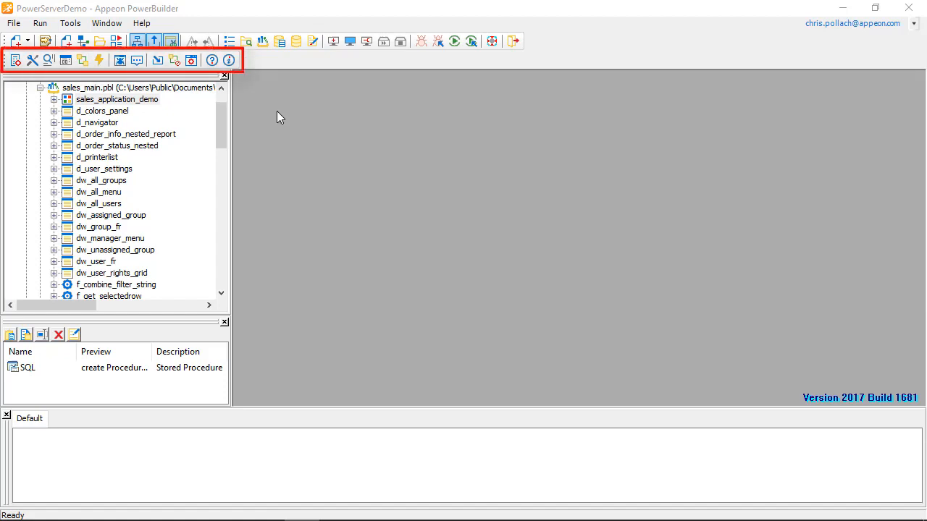
{"action": "mouse_move", "coordinate": [13, 58]}
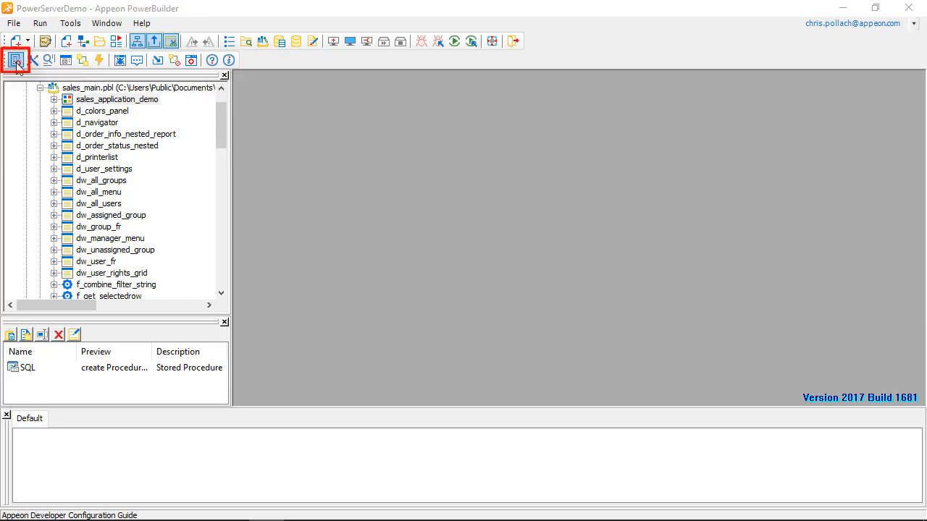
Configure the PowerServer Toolkit for 'sales' and review its unsupported feature analysis report
{"action": "left_click", "coordinate": [11, 59]}
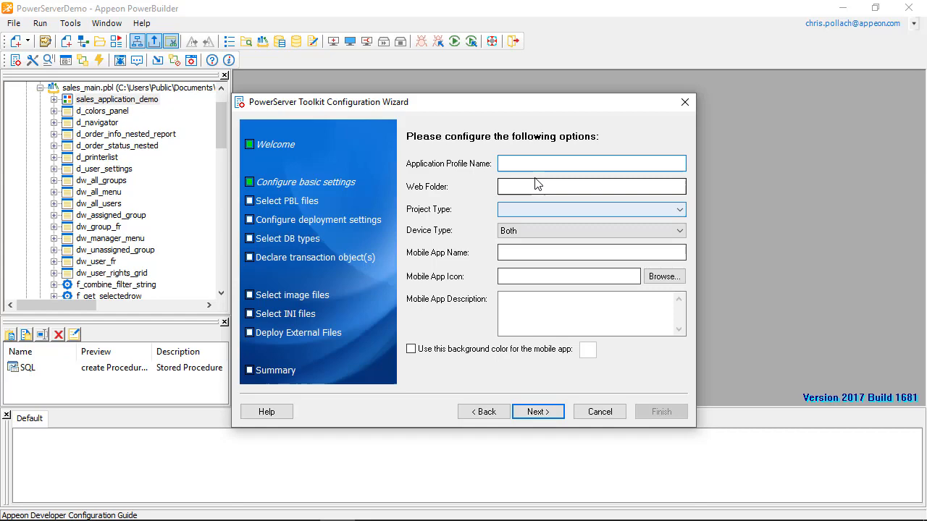
{"action": "type", "text": "sales"}
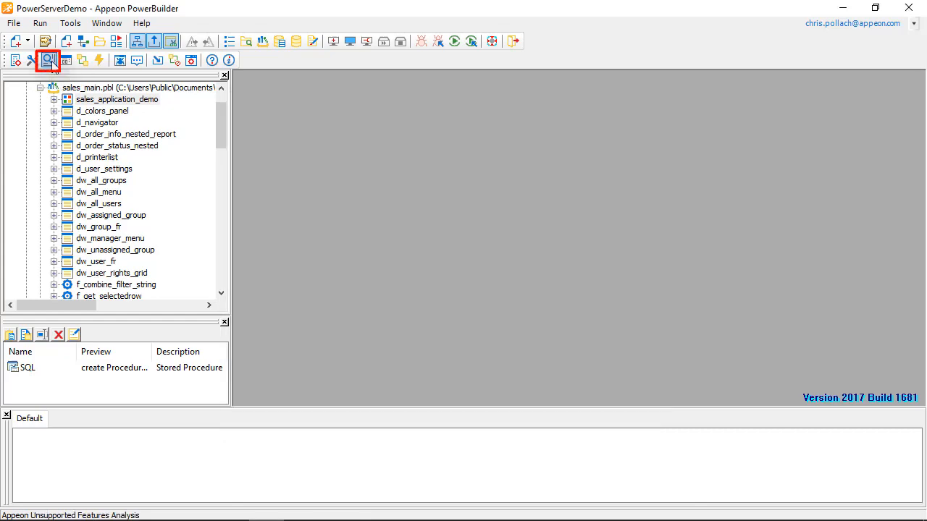
{"action": "left_click", "coordinate": [47, 58]}
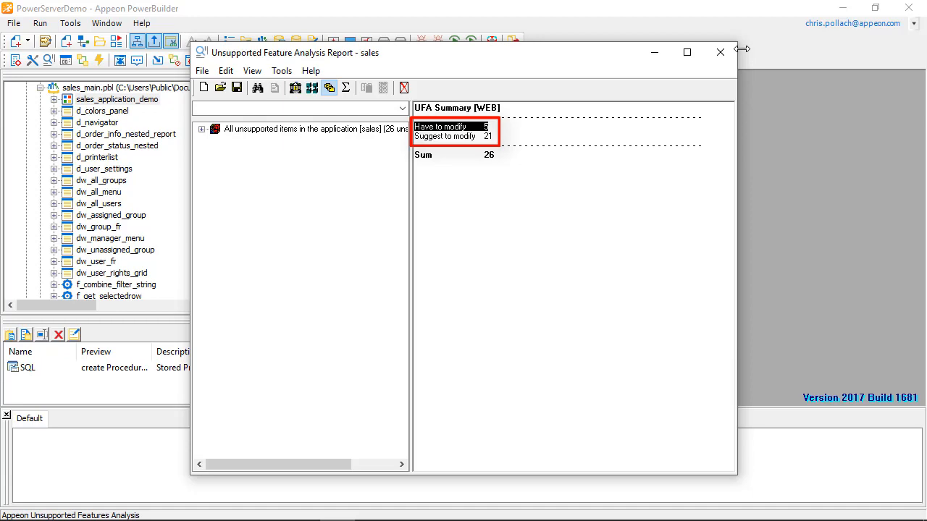
{"action": "left_click", "coordinate": [719, 52]}
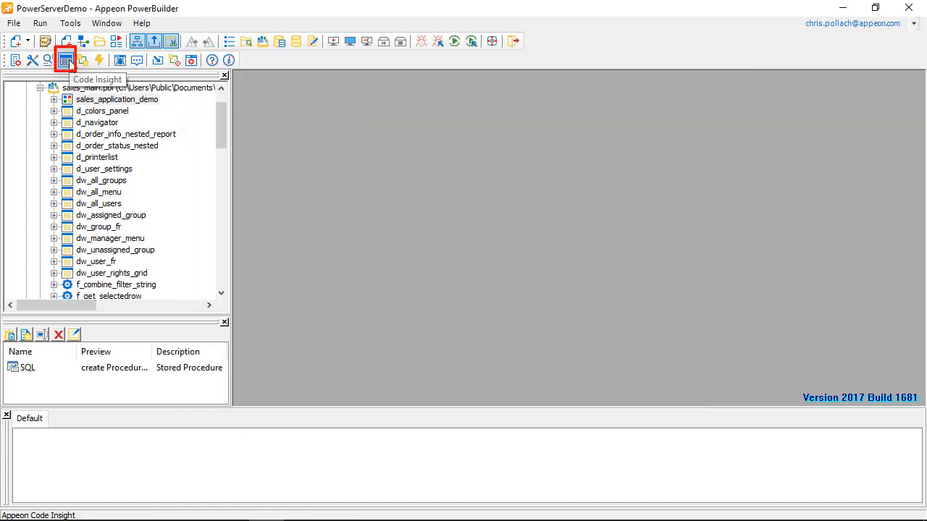
Launch the deployed 'sales' application in the browser from the Run list
{"action": "double_click", "coordinate": [117, 99]}
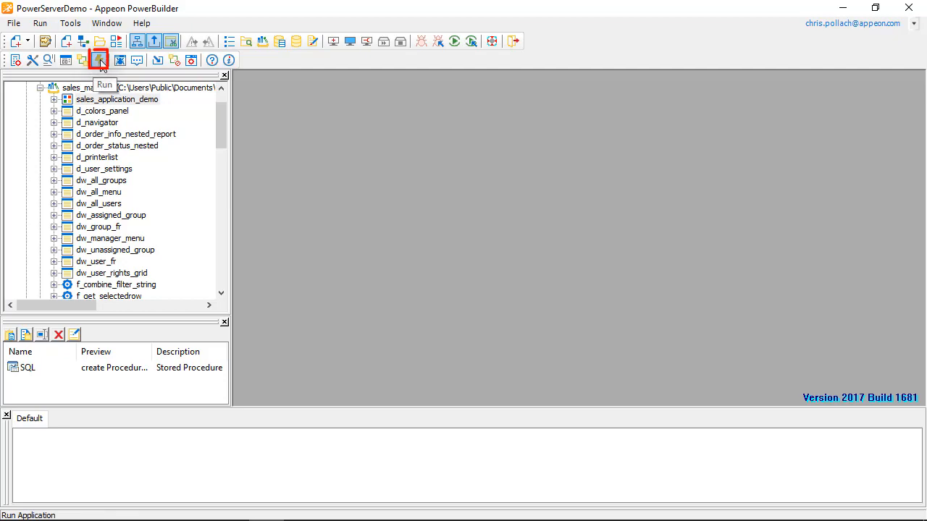
{"action": "left_click", "coordinate": [99, 60]}
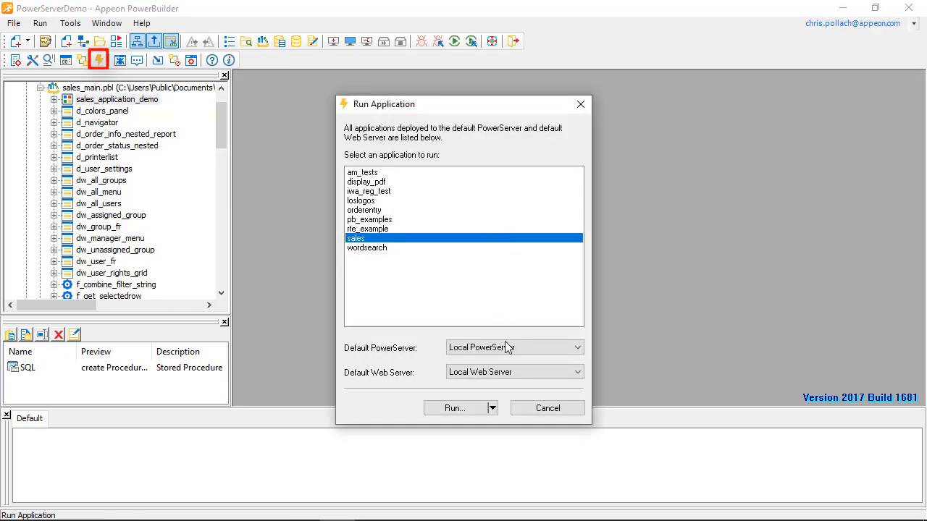
{"action": "left_click", "coordinate": [453, 407]}
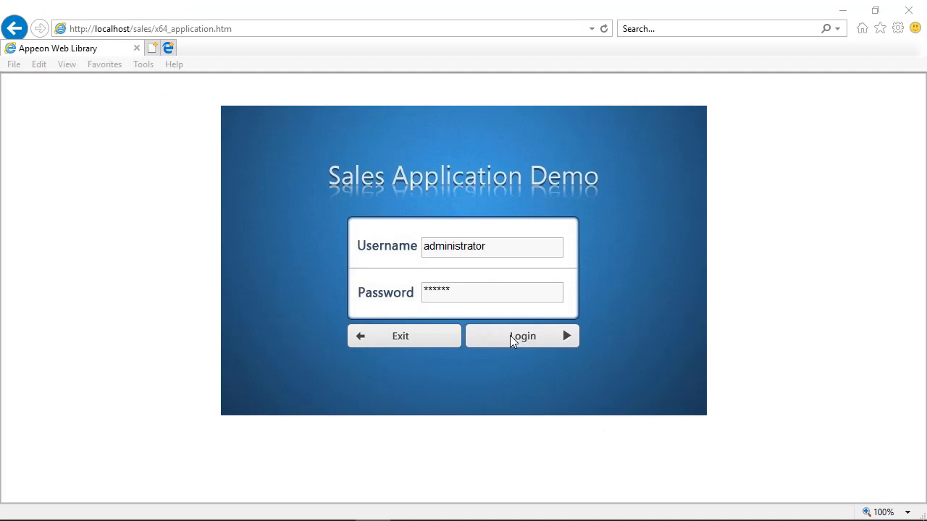
Log in to the Sales Application Demo and view the Sales Report by Order Type pie chart
{"action": "left_click", "coordinate": [522, 336]}
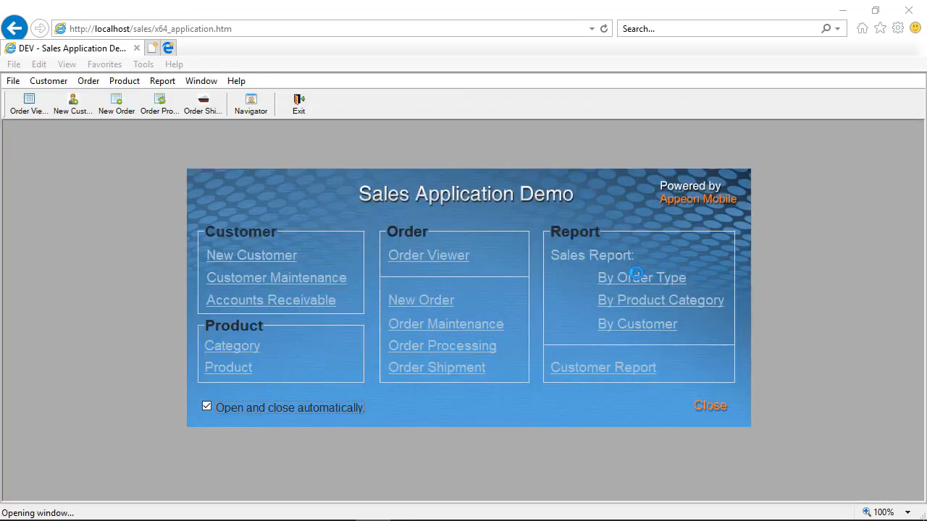
{"action": "left_click", "coordinate": [641, 277]}
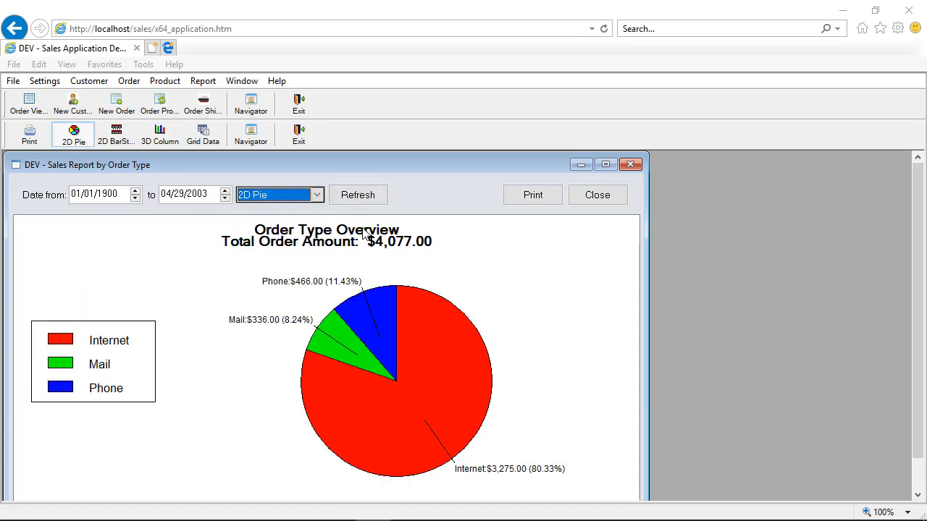
{"action": "mouse_move", "coordinate": [359, 233]}
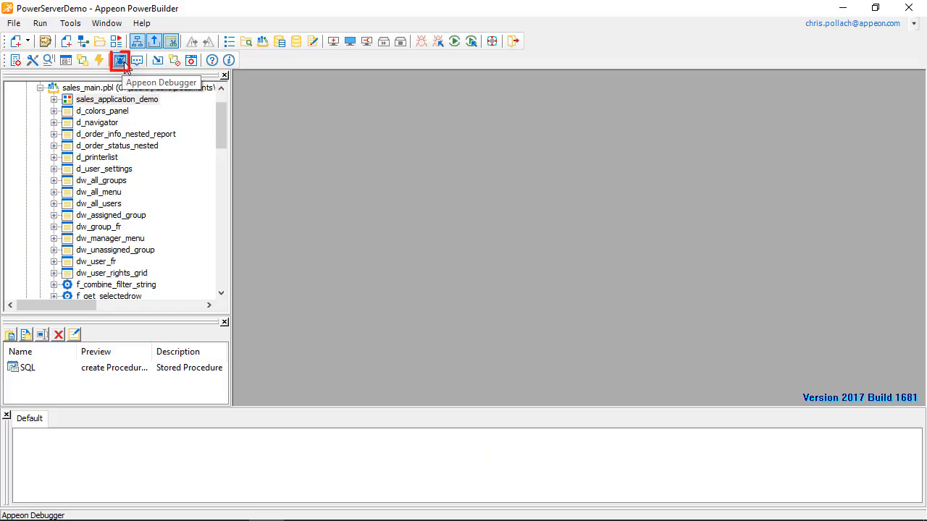
Start the Appeon Debugger on the 'sales' target locally, review the open() script, and begin debugging
{"action": "left_click", "coordinate": [122, 60]}
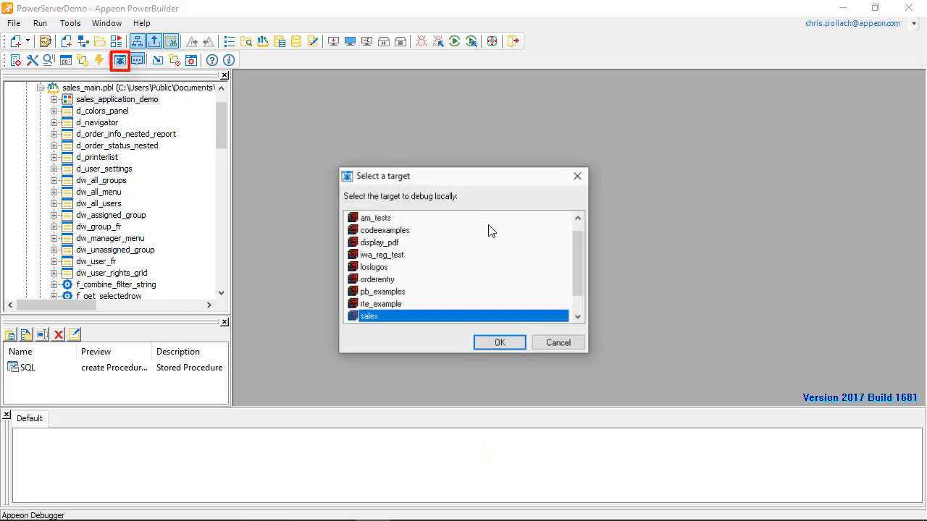
{"action": "left_click", "coordinate": [499, 342]}
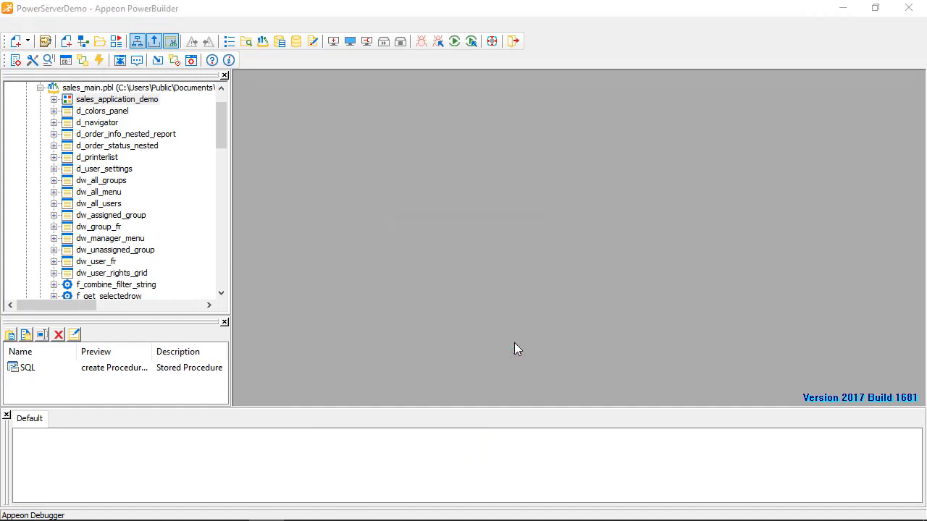
{"action": "left_click", "coordinate": [462, 39]}
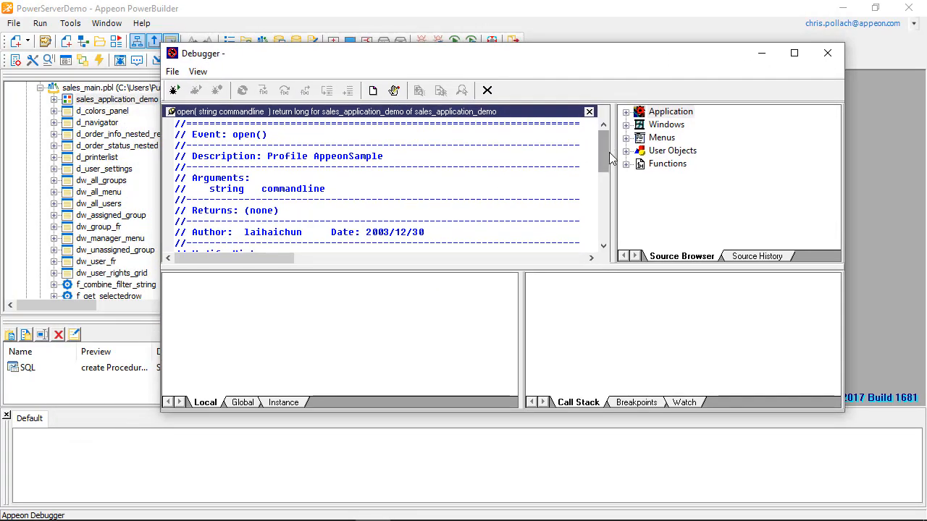
{"action": "scroll", "scroll_direction": "down", "scroll_amount": 3}
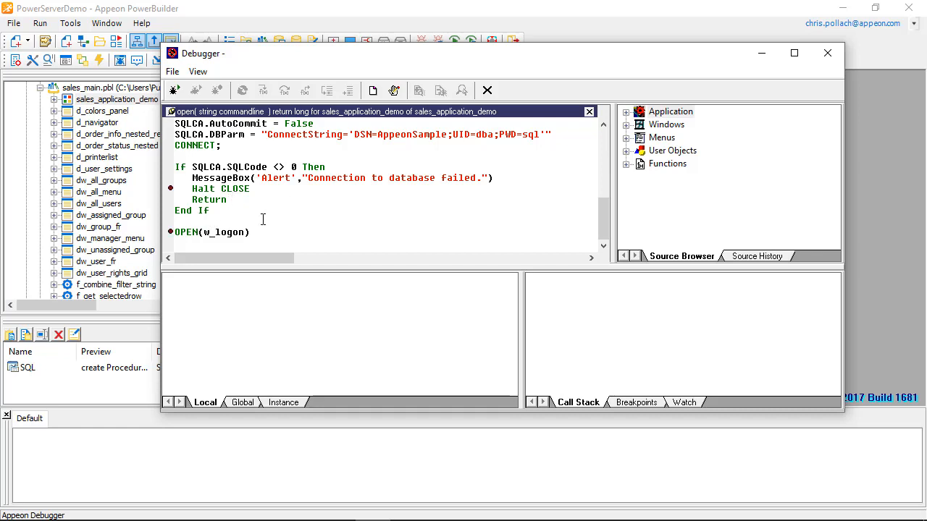
{"action": "mouse_move", "coordinate": [175, 90]}
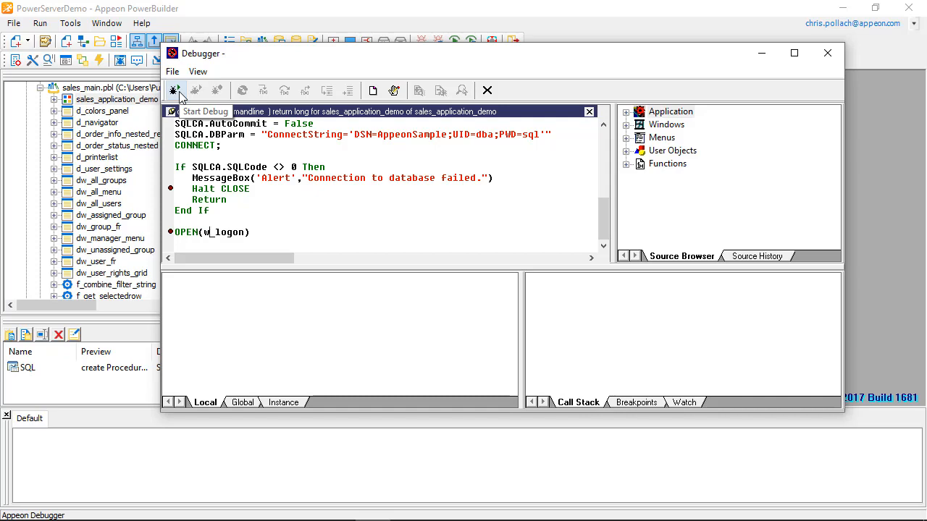
{"action": "left_click", "coordinate": [824, 56]}
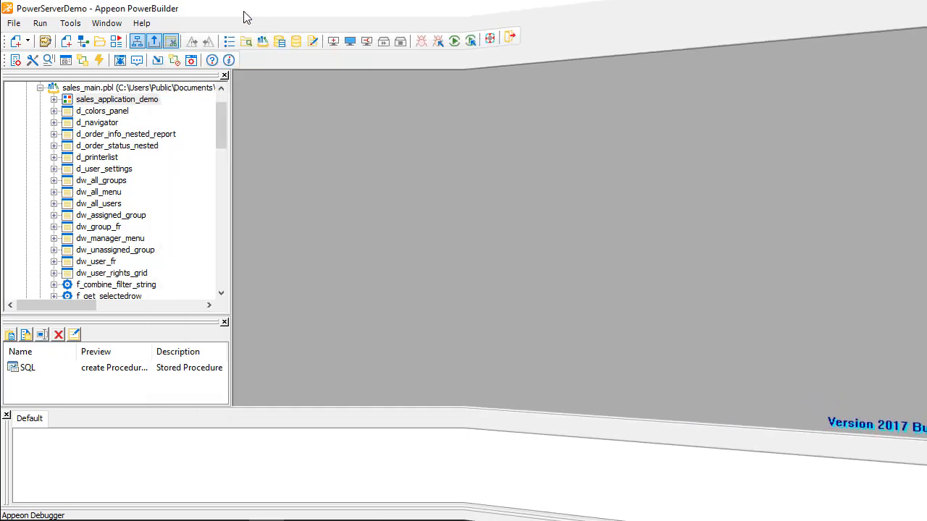